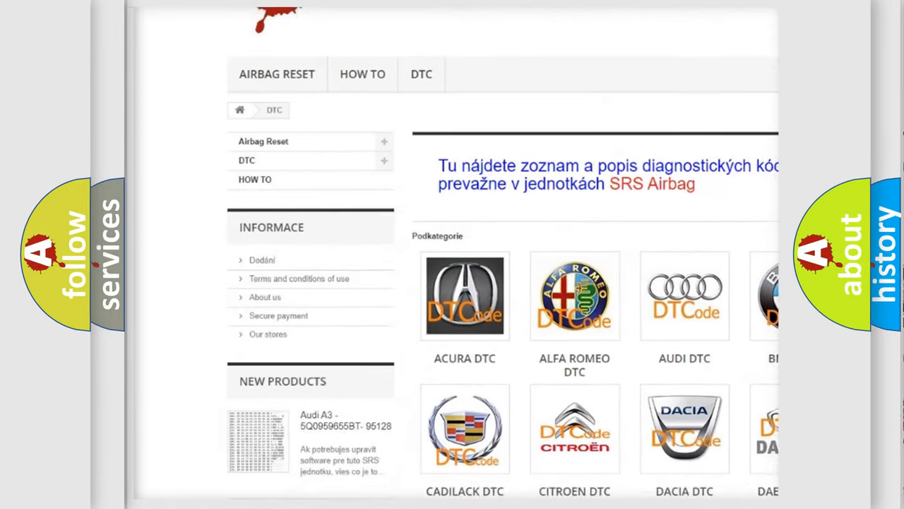
# - Scroll down the DTC brand grid past Acura toward Infiniti and beyond
pyautogui.scroll(-3)
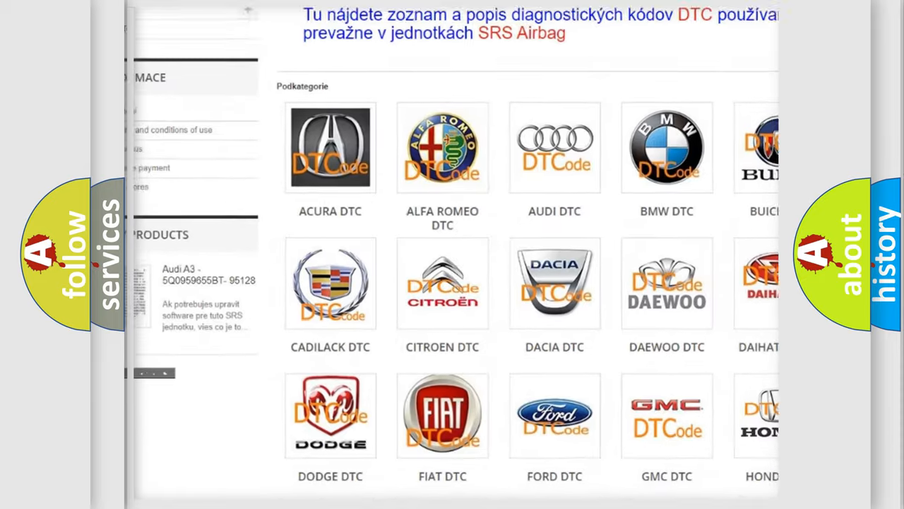
pyautogui.scroll(-3)
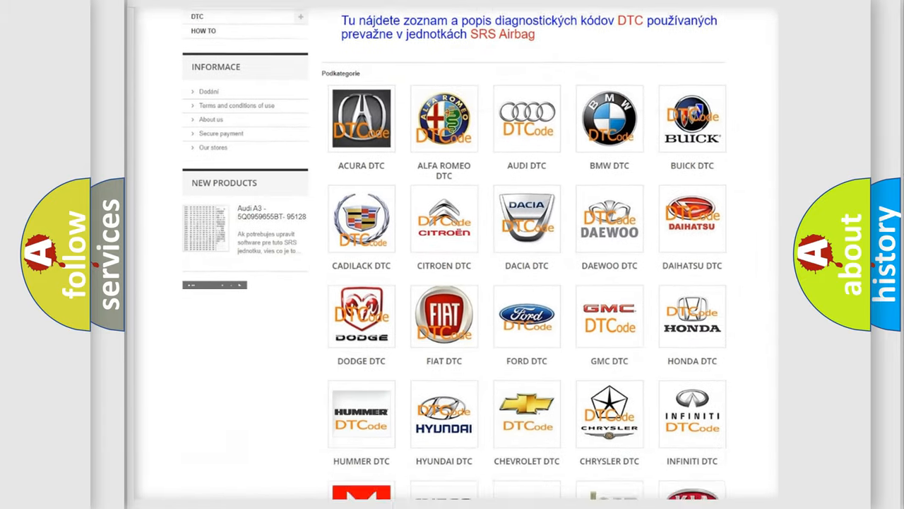
pyautogui.scroll(-3)
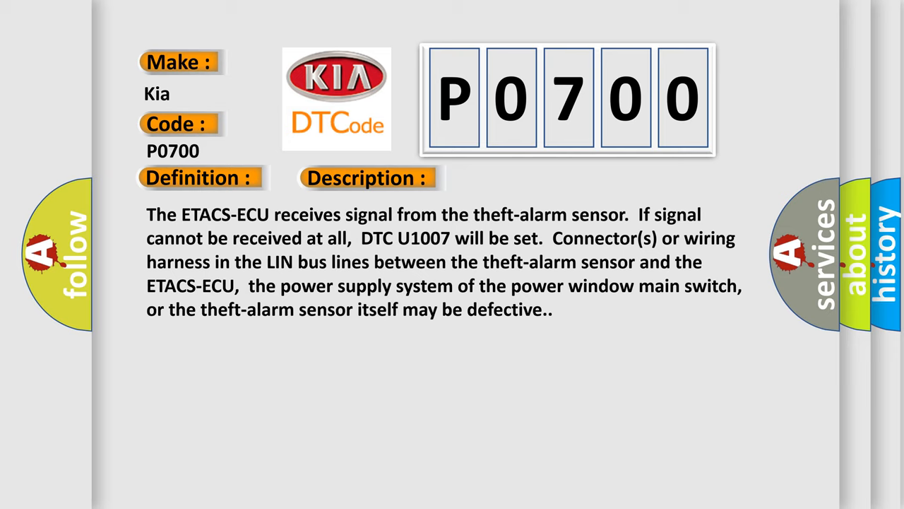
# - Advance to the Kia P0700 Cause slide about a defective theft-alarm sensor or wiring
pyautogui.click(517, 177)
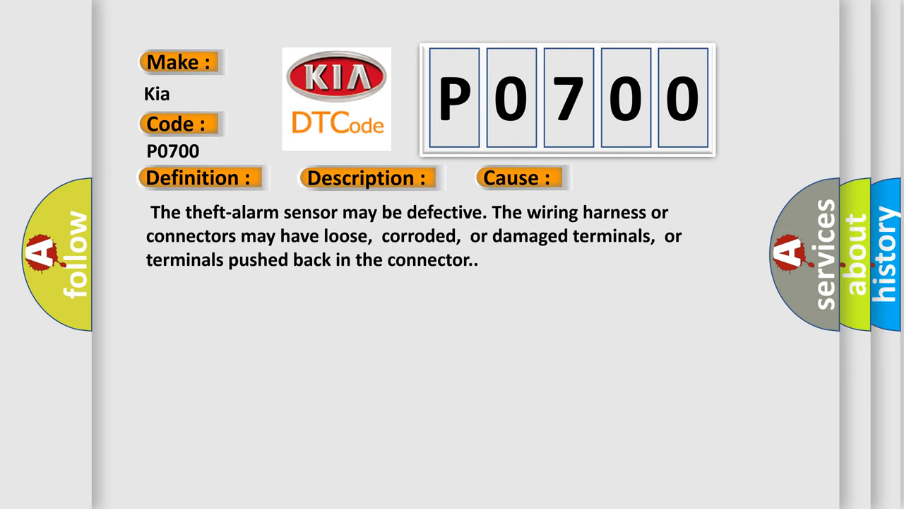